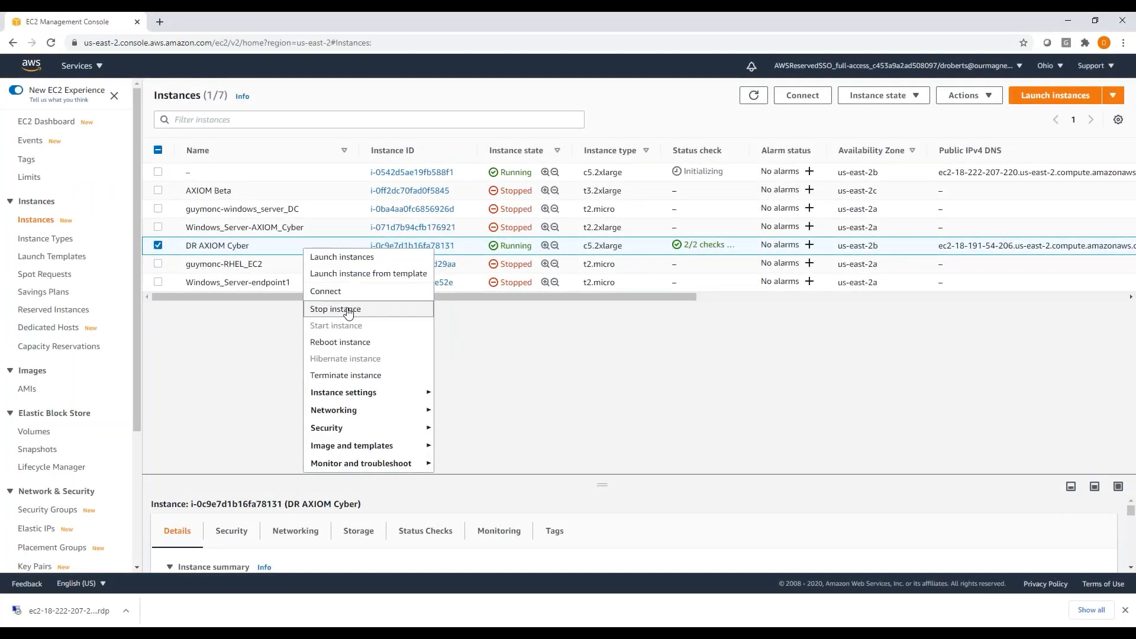
# Download the DR AXIOM Cyber instance's remote desktop file from its RDP client connect page to Downloads
pyautogui.click(325, 291)
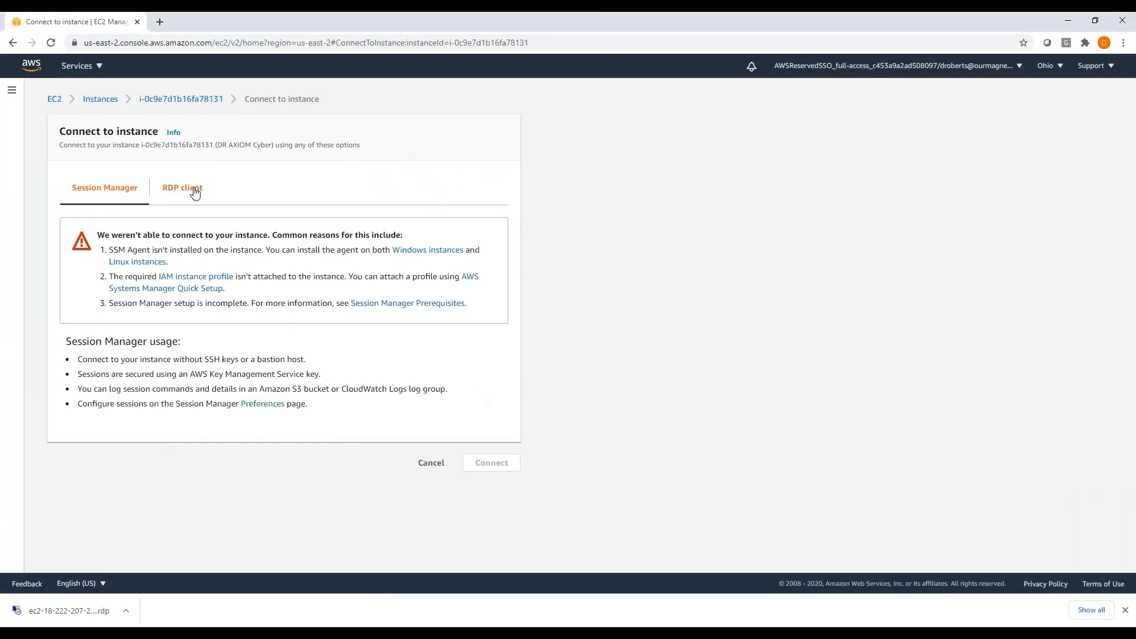
pyautogui.click(182, 188)
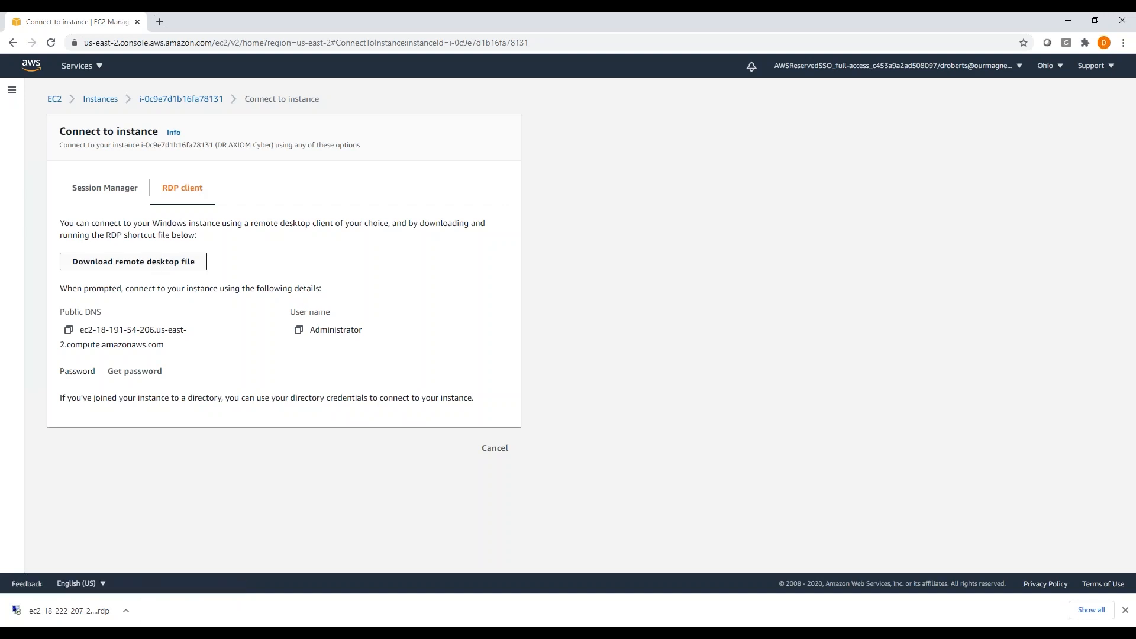
pyautogui.click(134, 261)
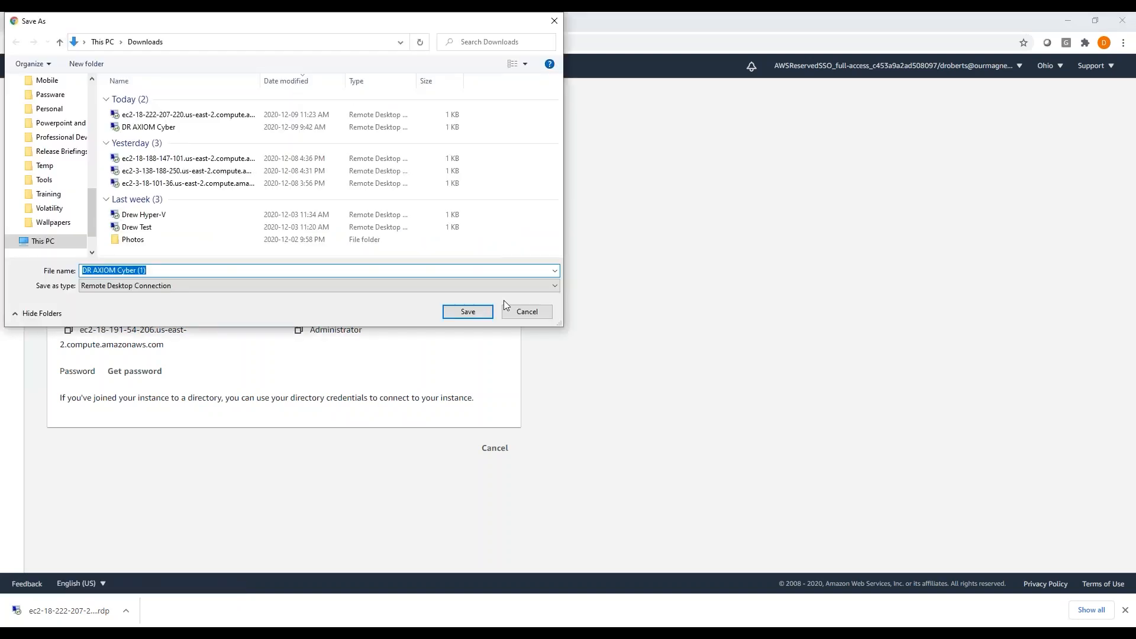
pyautogui.click(466, 311)
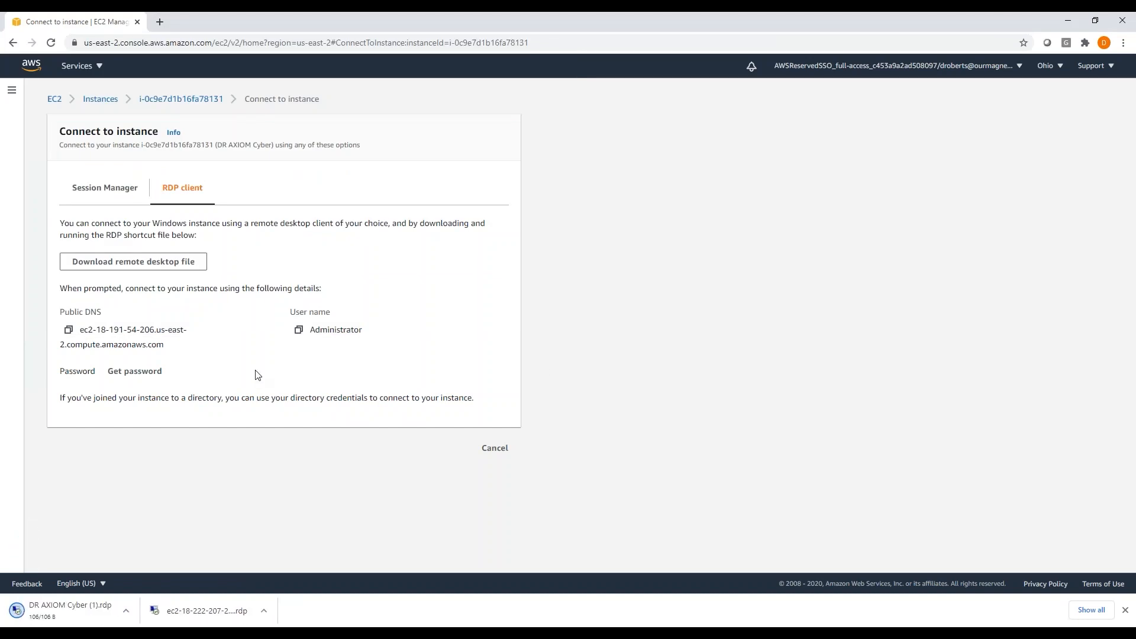
pyautogui.moveTo(64, 611)
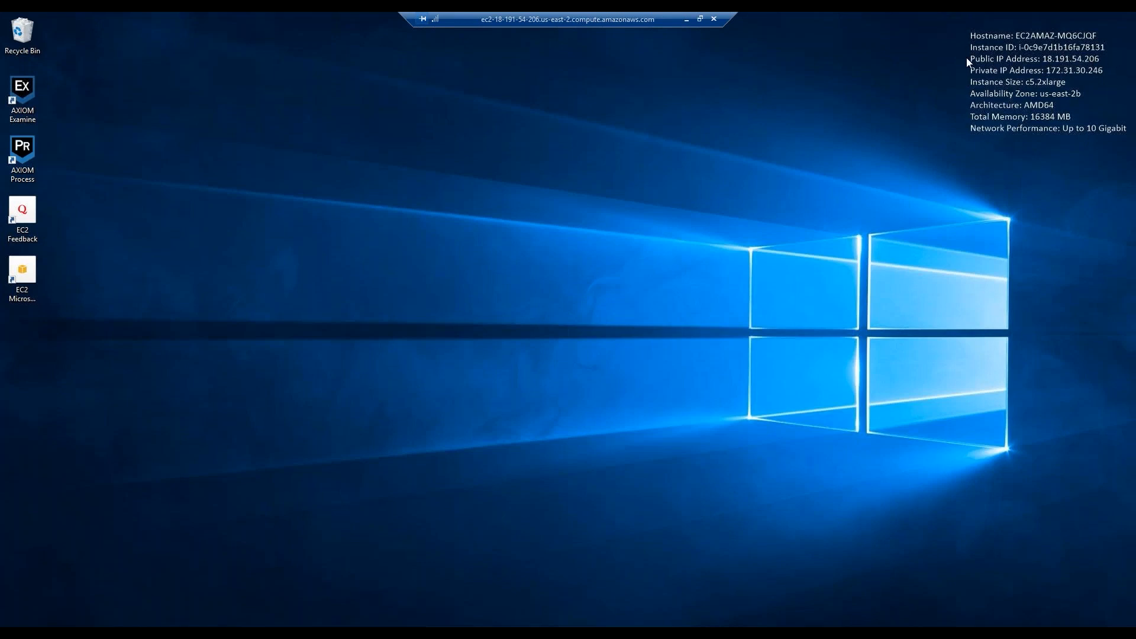
pyautogui.moveTo(208, 615)
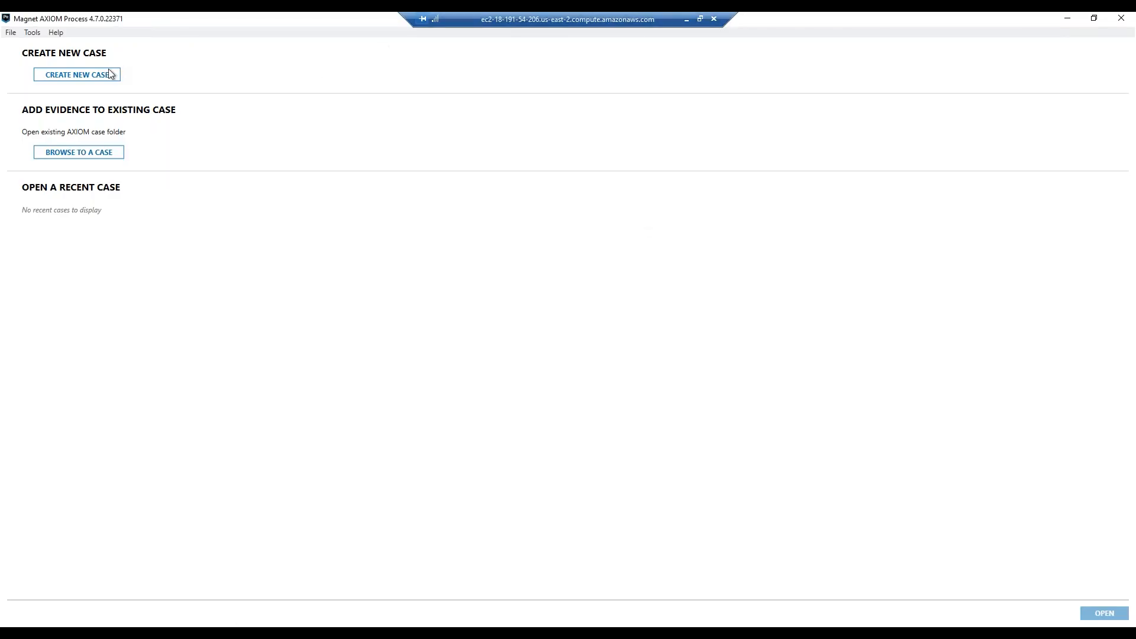
# Start a new case and choose Remote Computer as its evidence source
pyautogui.click(76, 75)
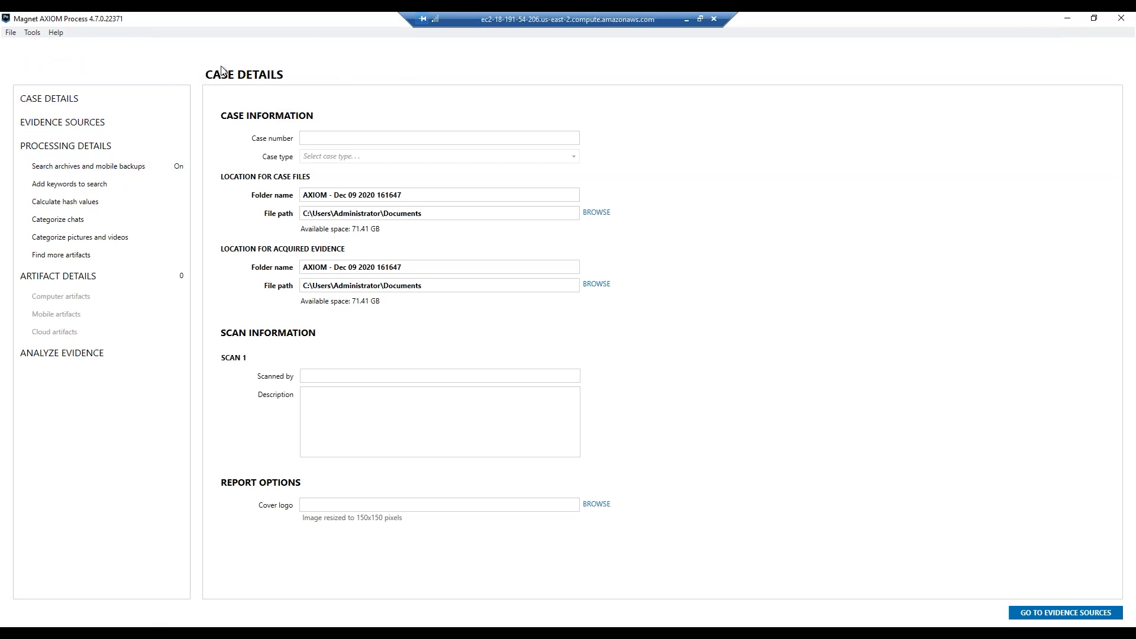
pyautogui.moveTo(215, 78)
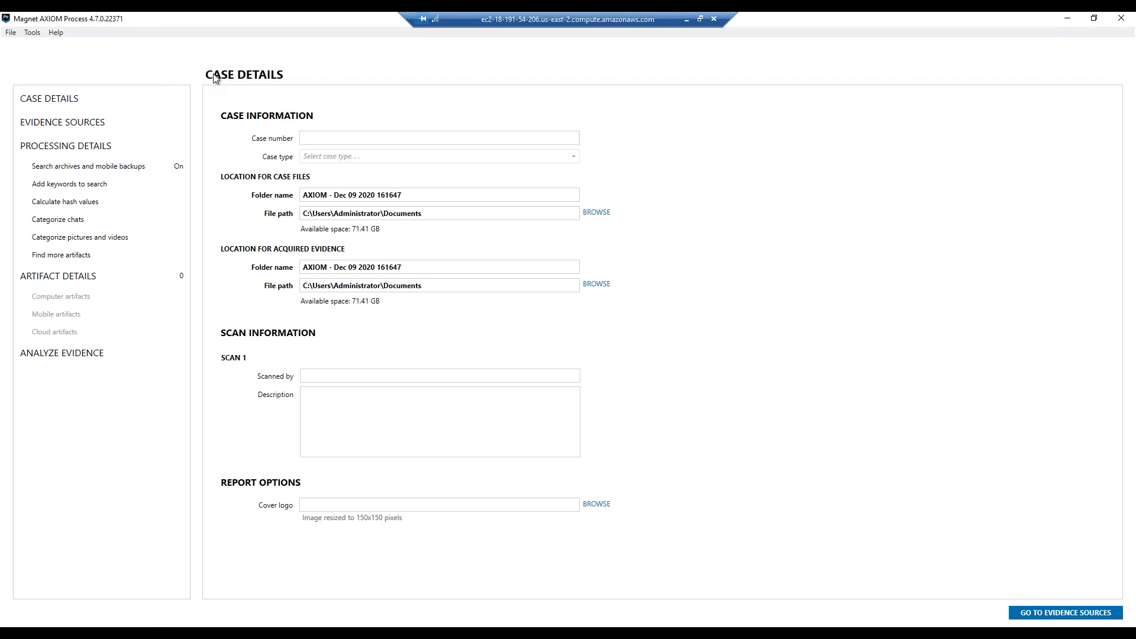
pyautogui.moveTo(234, 63)
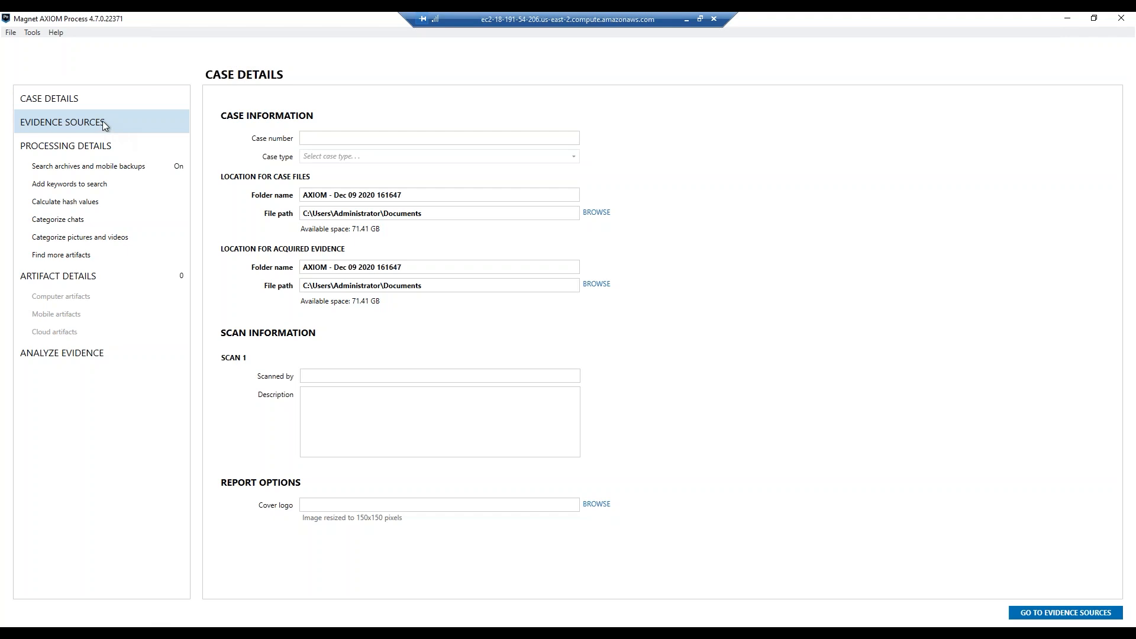
pyautogui.click(63, 122)
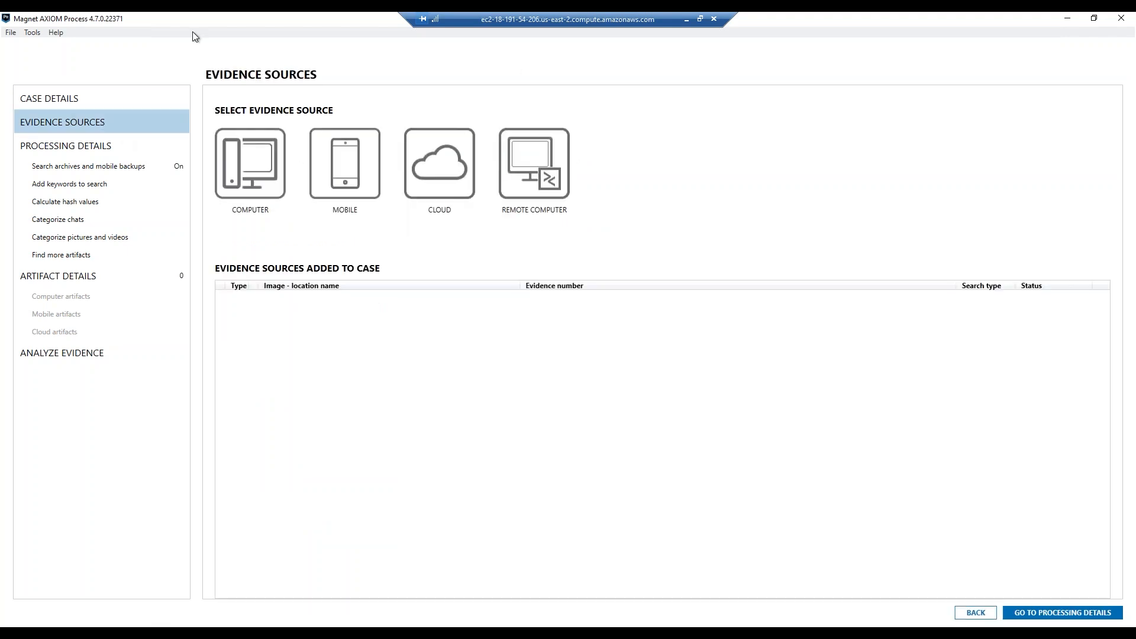
pyautogui.click(533, 163)
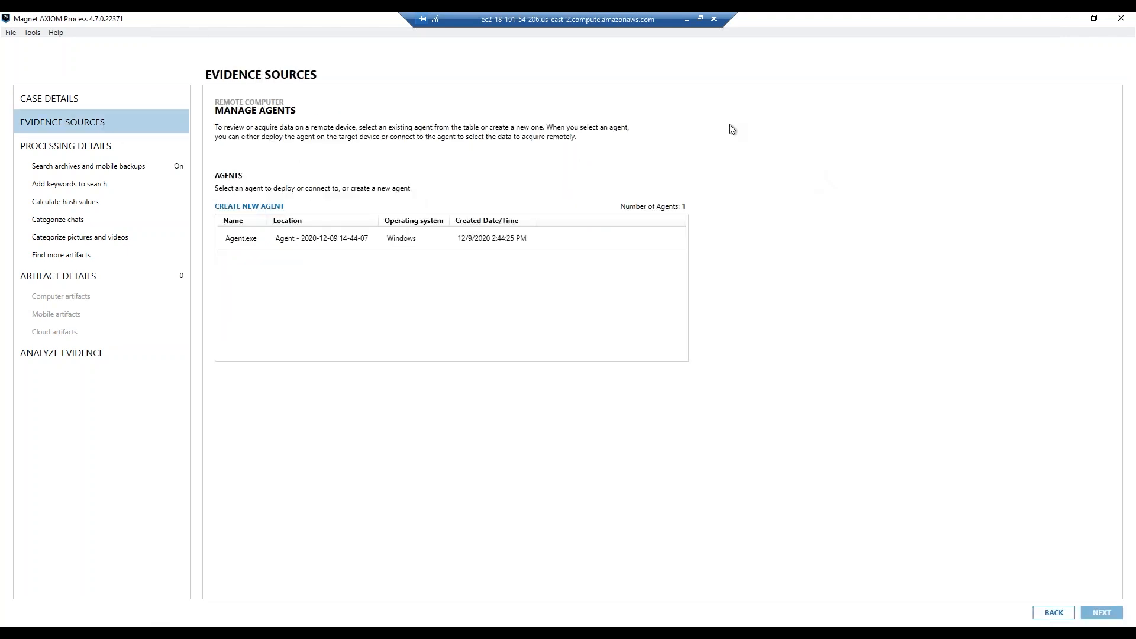
pyautogui.moveTo(686, 355)
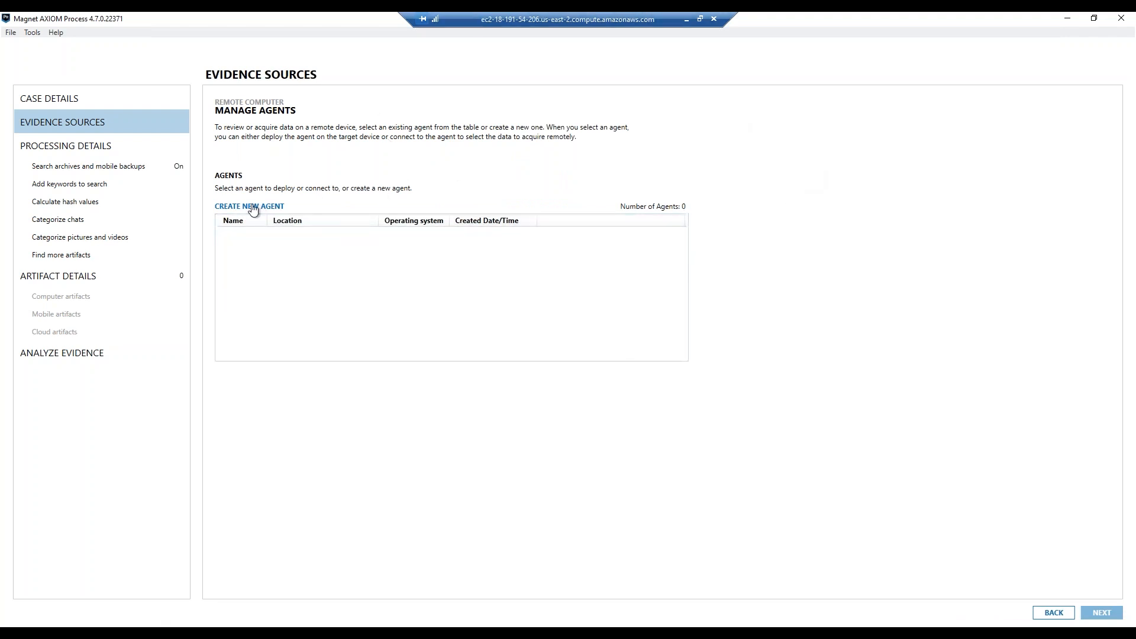
# Begin a new agent, keeping the default Agent.exe name and Documents storage path
pyautogui.click(249, 206)
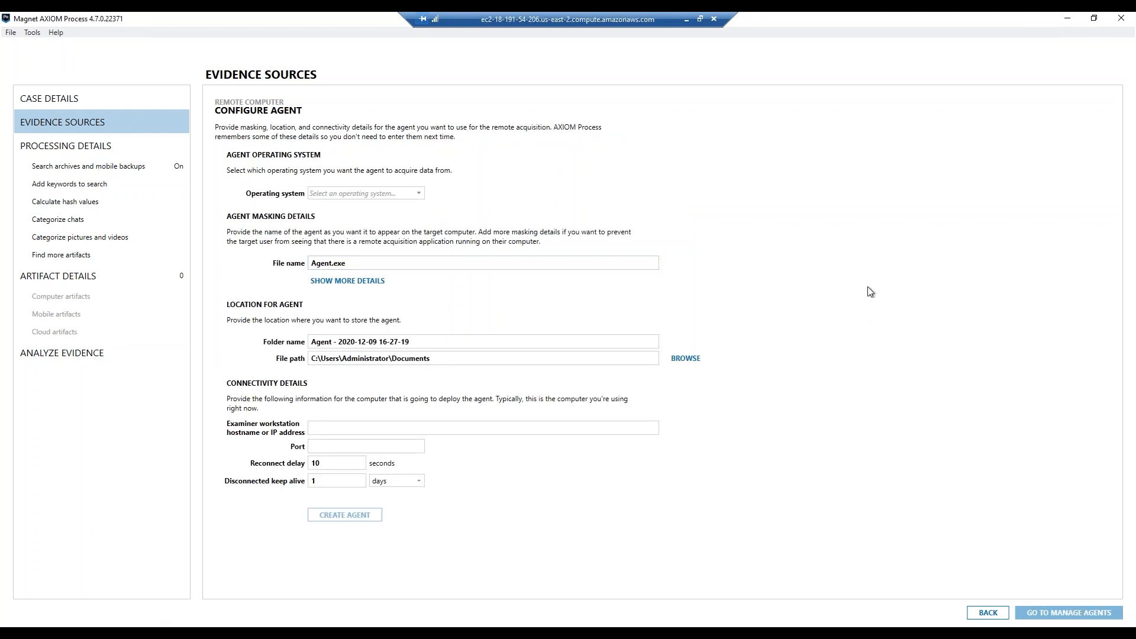
pyautogui.moveTo(995, 406)
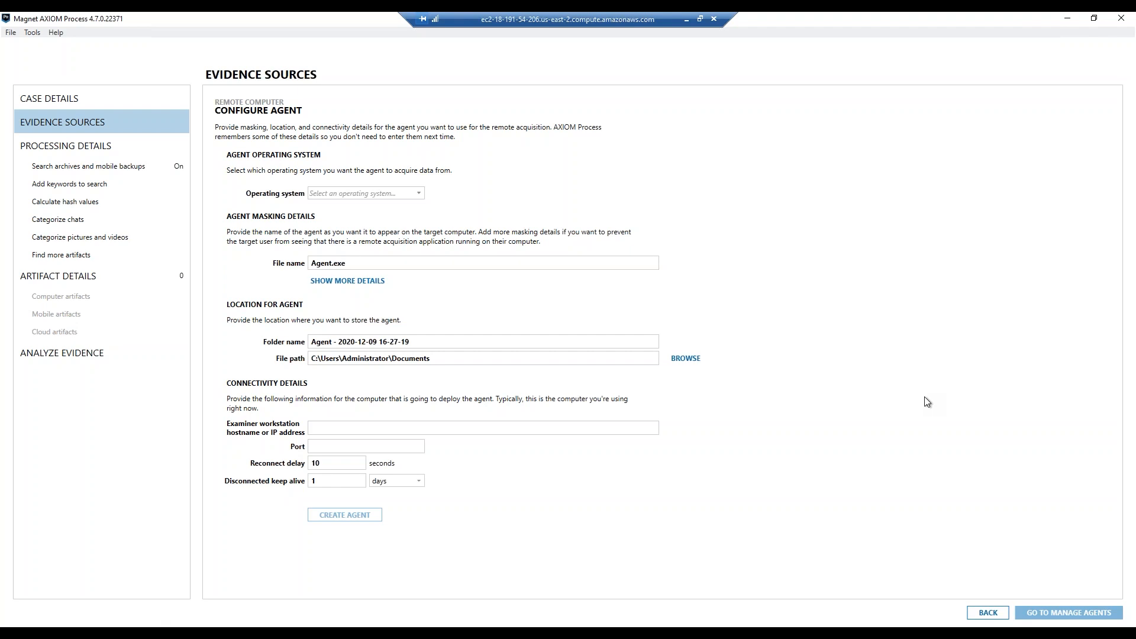
pyautogui.moveTo(927, 398)
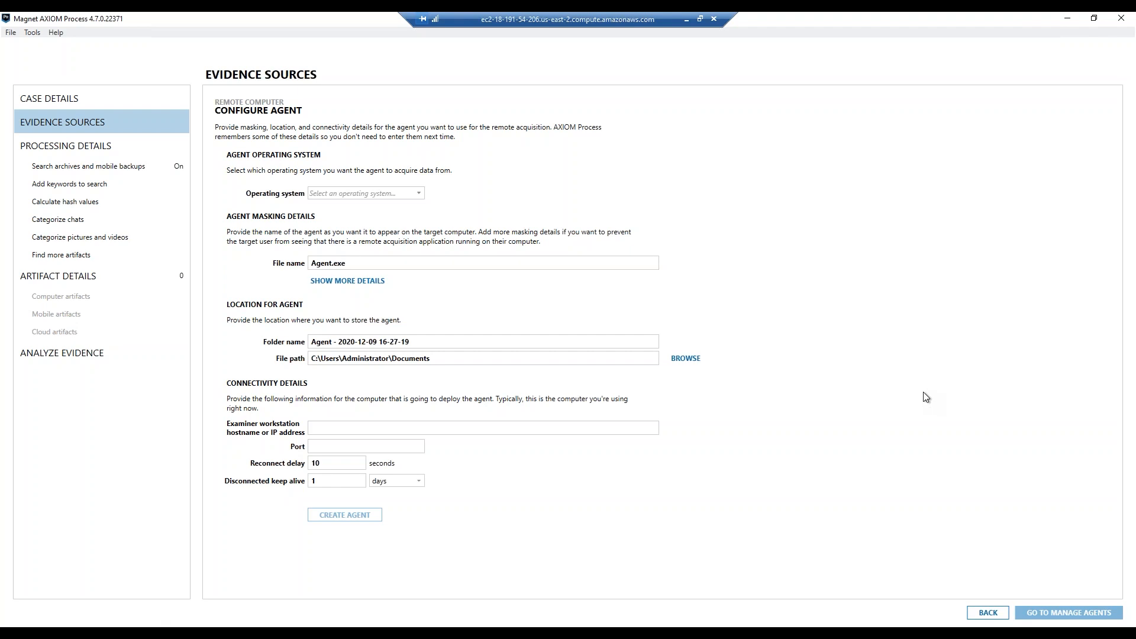
pyautogui.moveTo(895, 352)
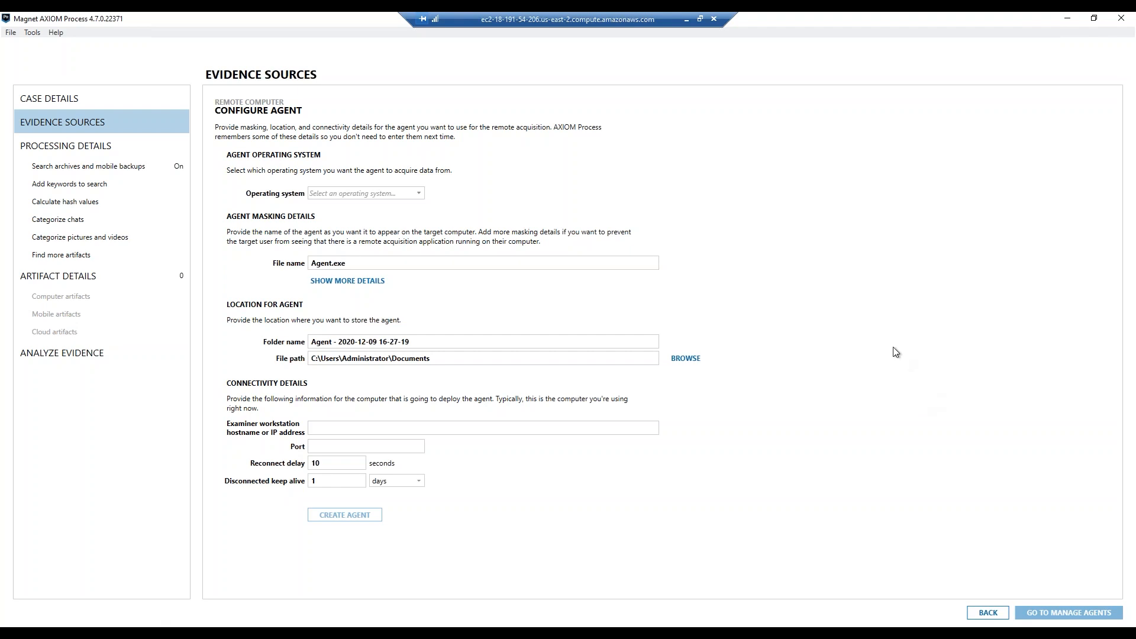
pyautogui.moveTo(876, 368)
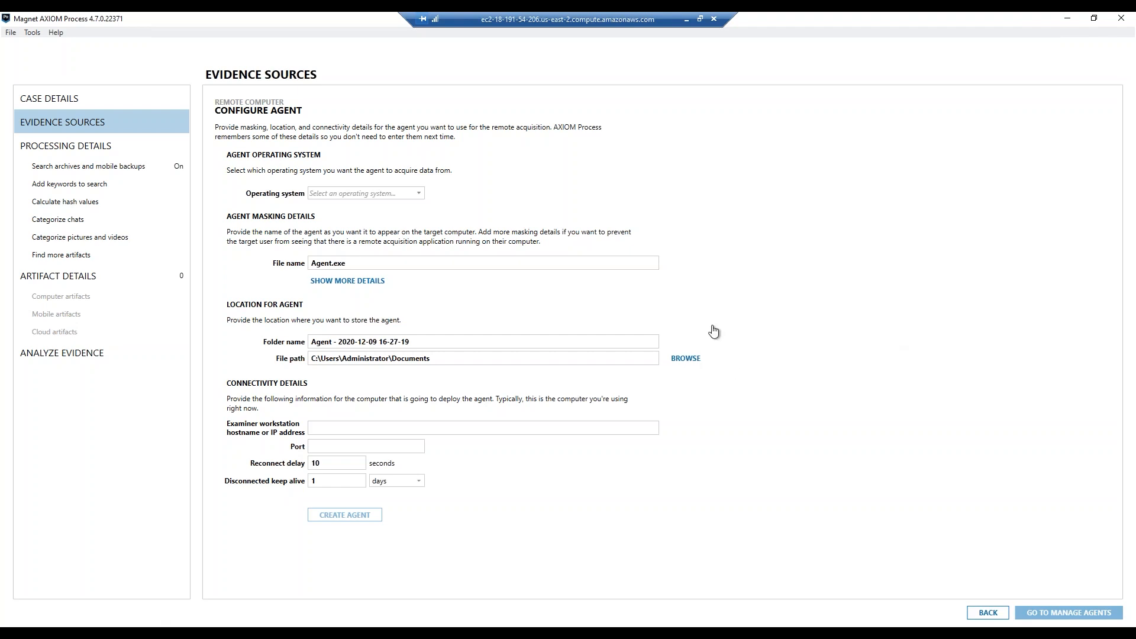
pyautogui.moveTo(756, 37)
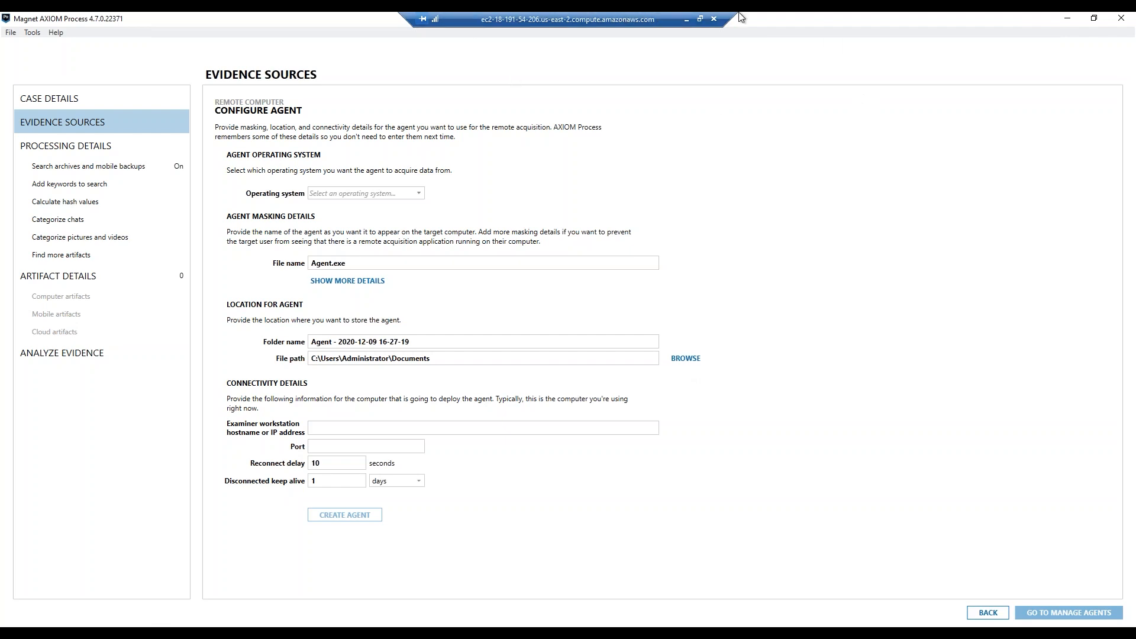
pyautogui.moveTo(605, 159)
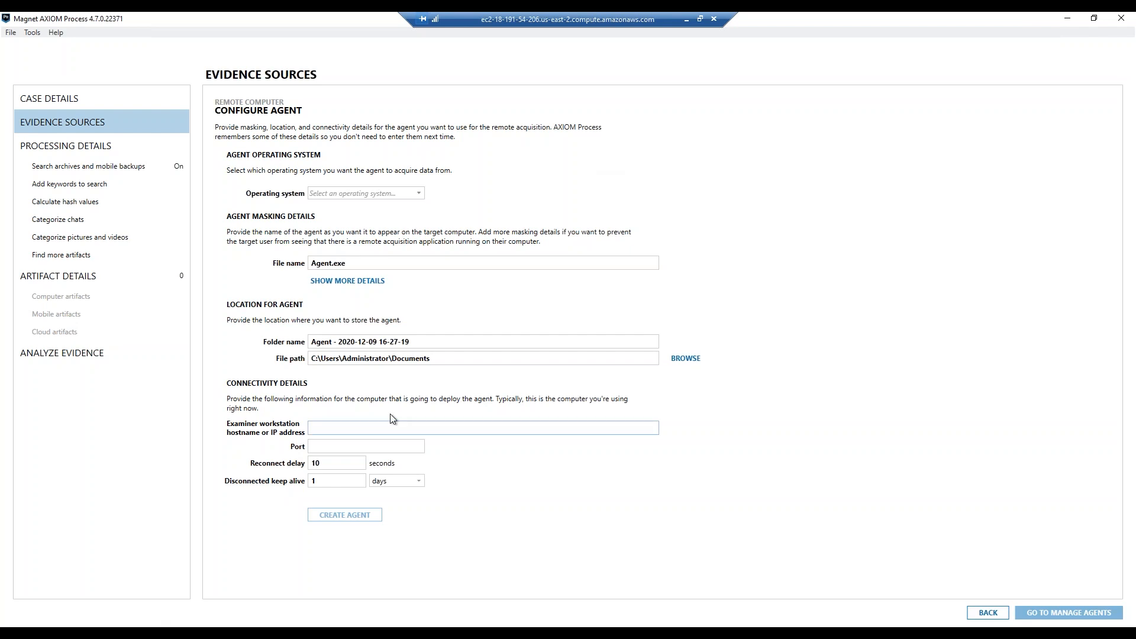
# Create a Windows agent with examiner address 18.191.54.206 and port 4321
pyautogui.click(483, 427)
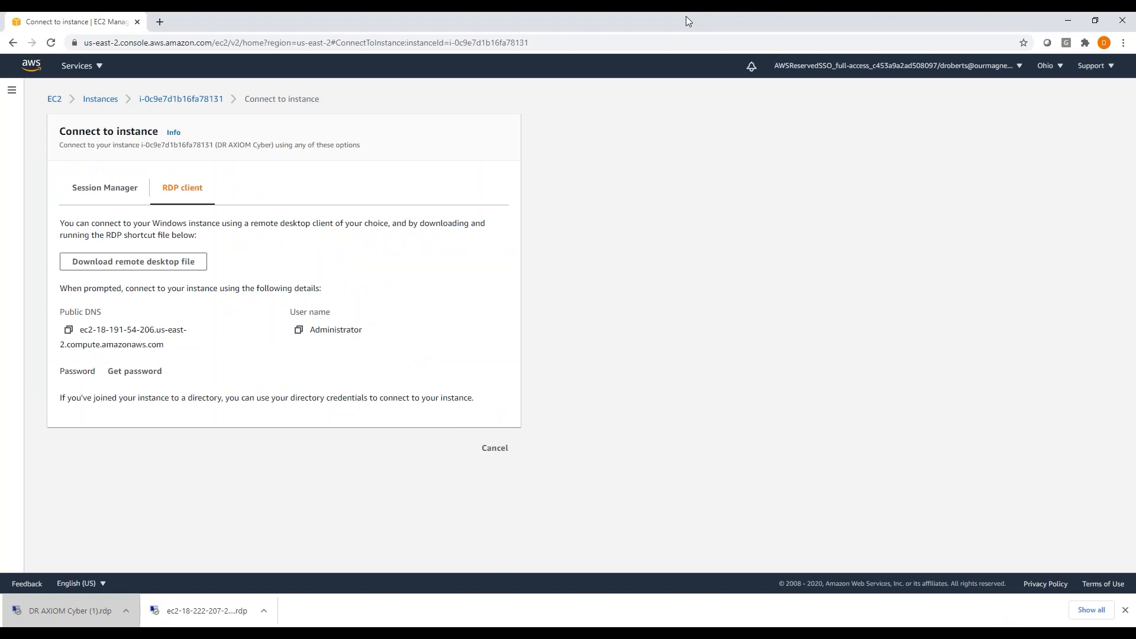
pyautogui.click(495, 447)
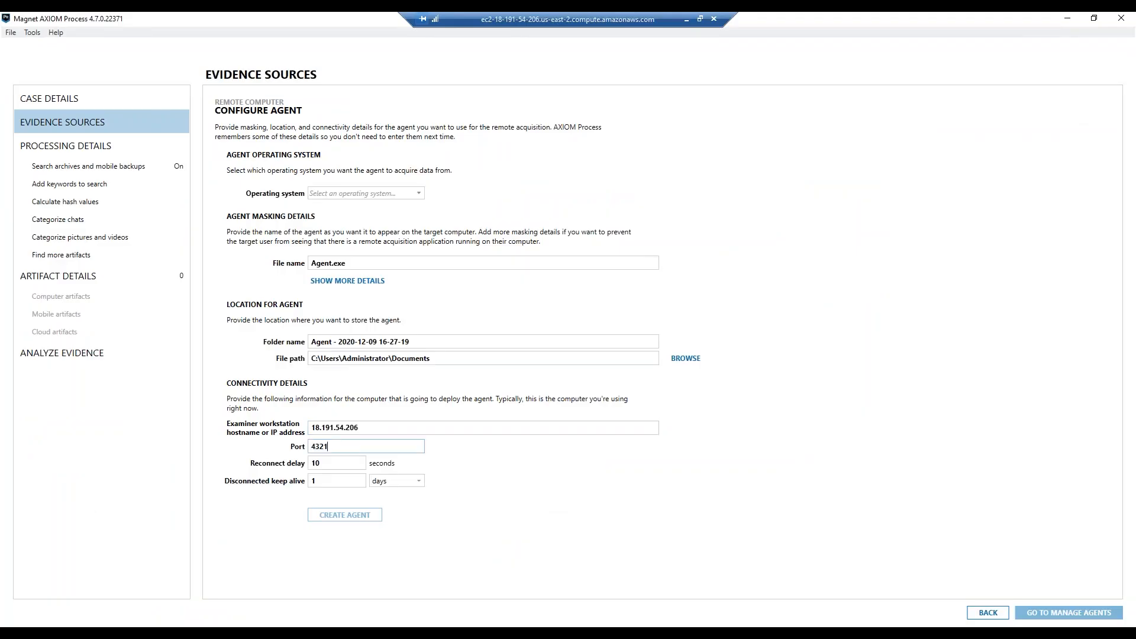
pyautogui.click(366, 193)
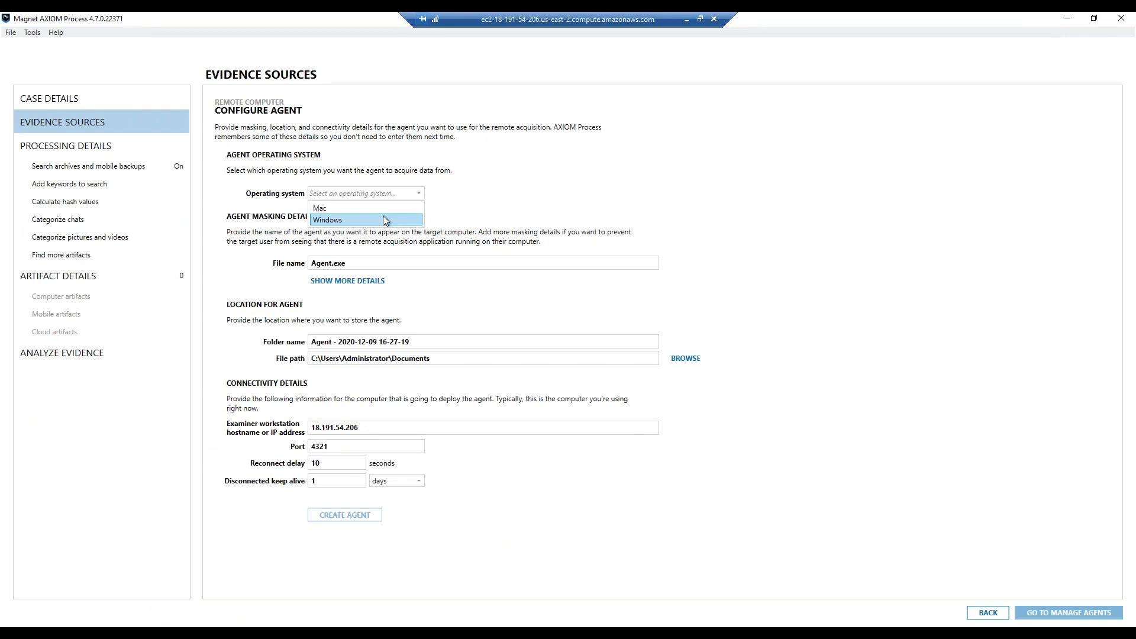
pyautogui.click(328, 220)
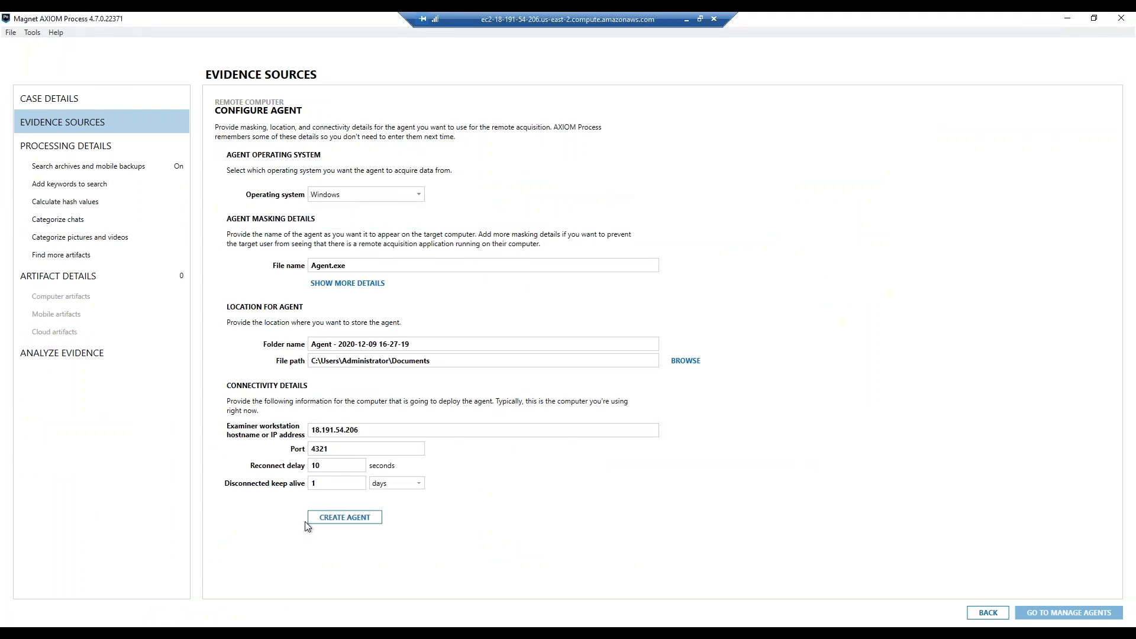
pyautogui.moveTo(345, 517)
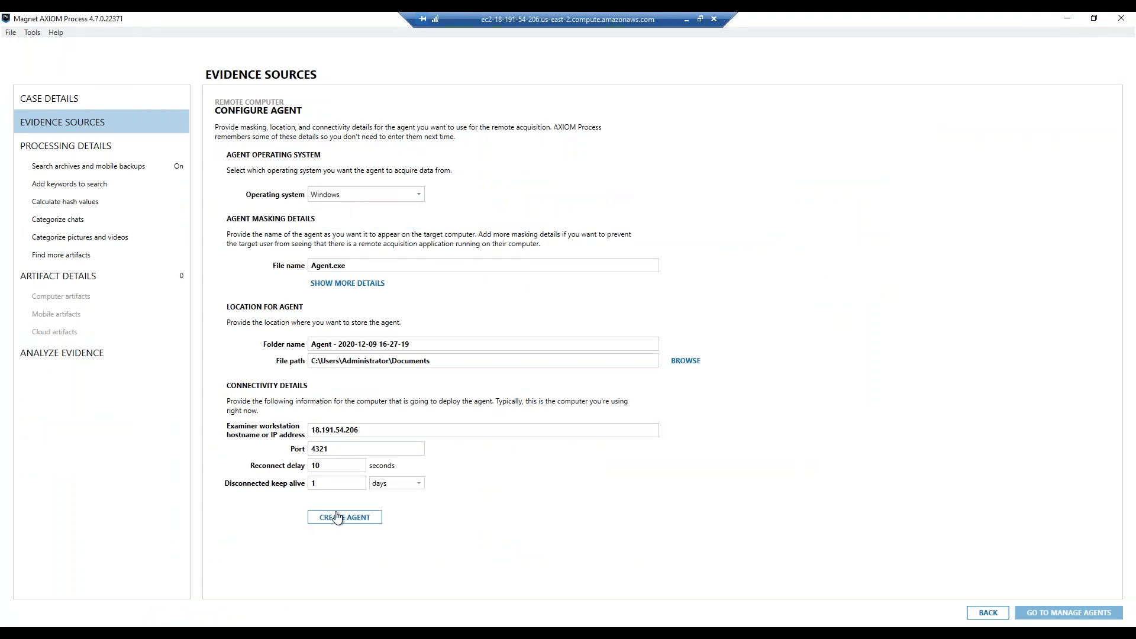
pyautogui.click(344, 517)
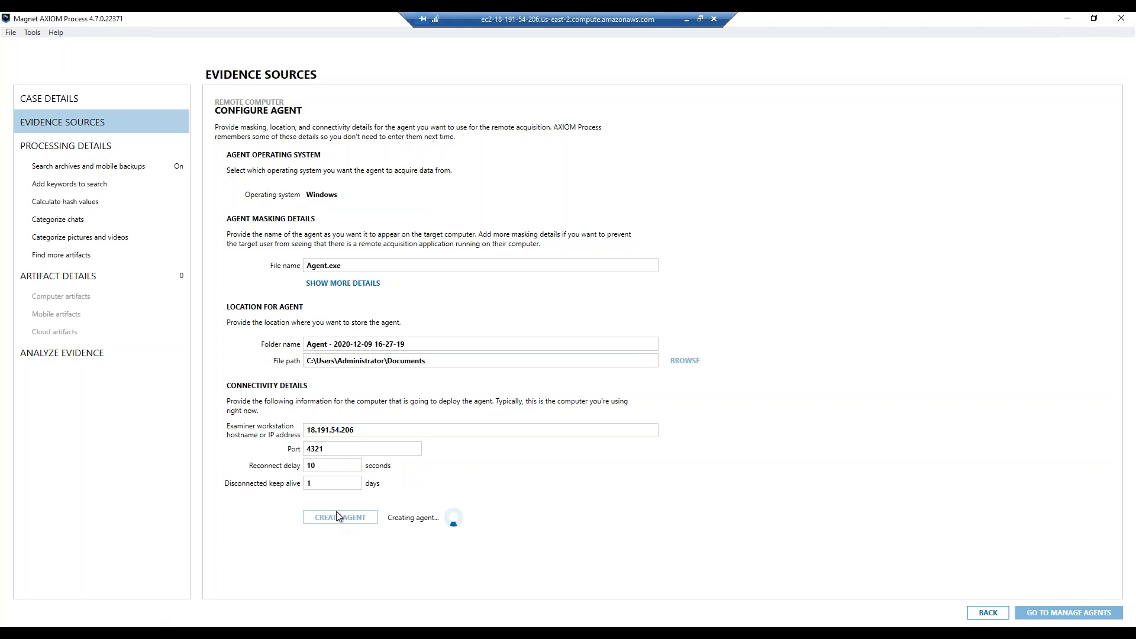
pyautogui.click(340, 517)
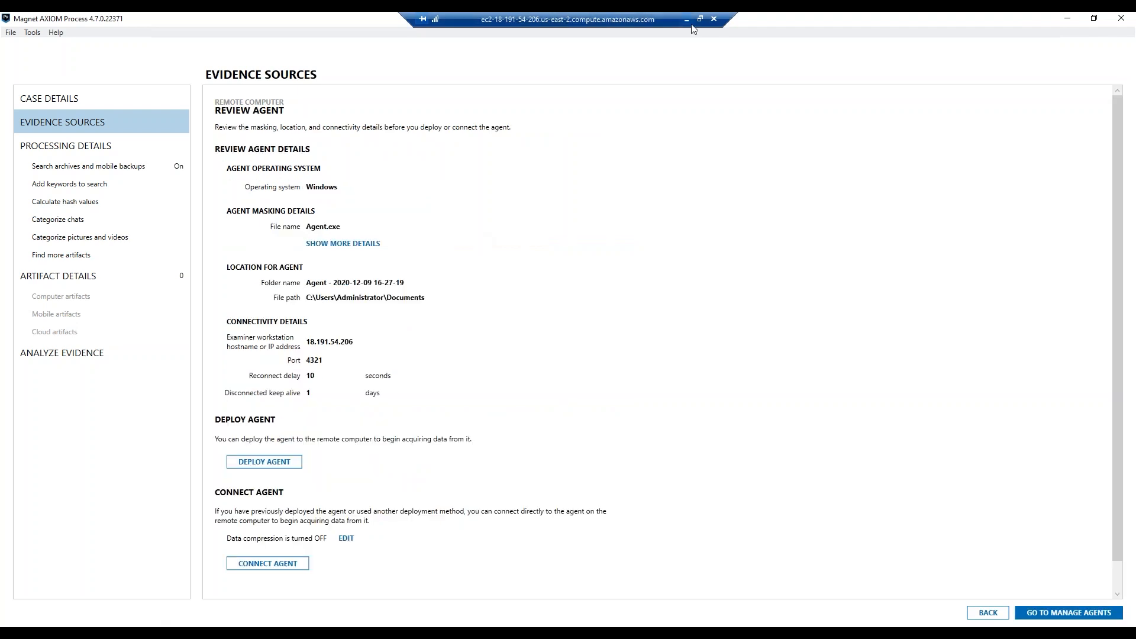
pyautogui.moveTo(779, 291)
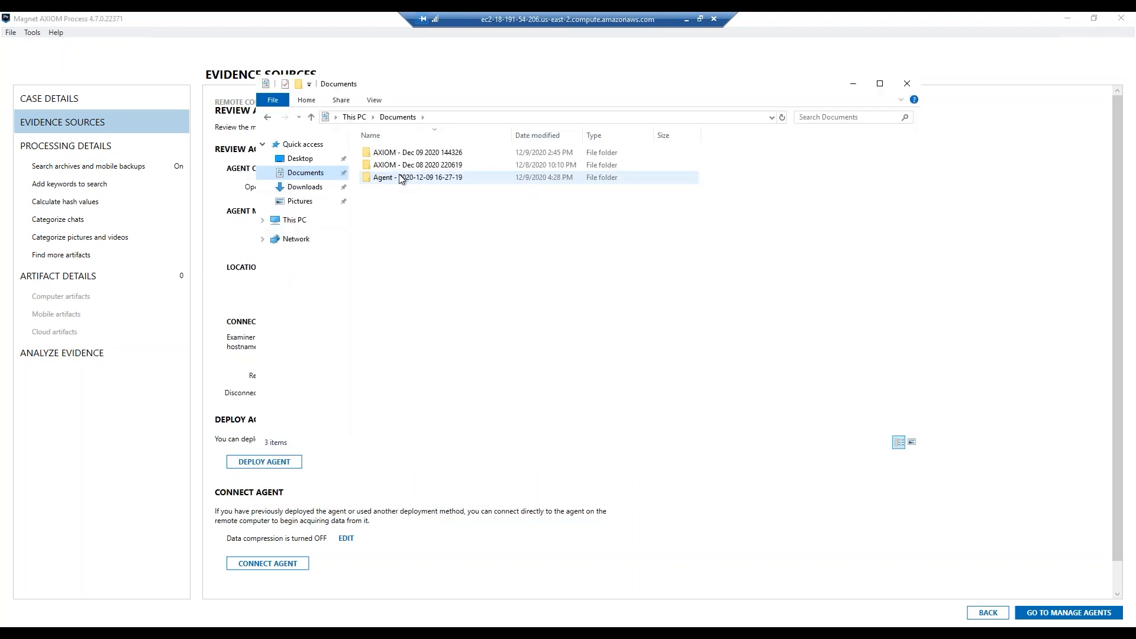
# Open the generated Agent folder to copy Agent.exe onto the remote machine's C: drive
pyautogui.doubleClick(415, 178)
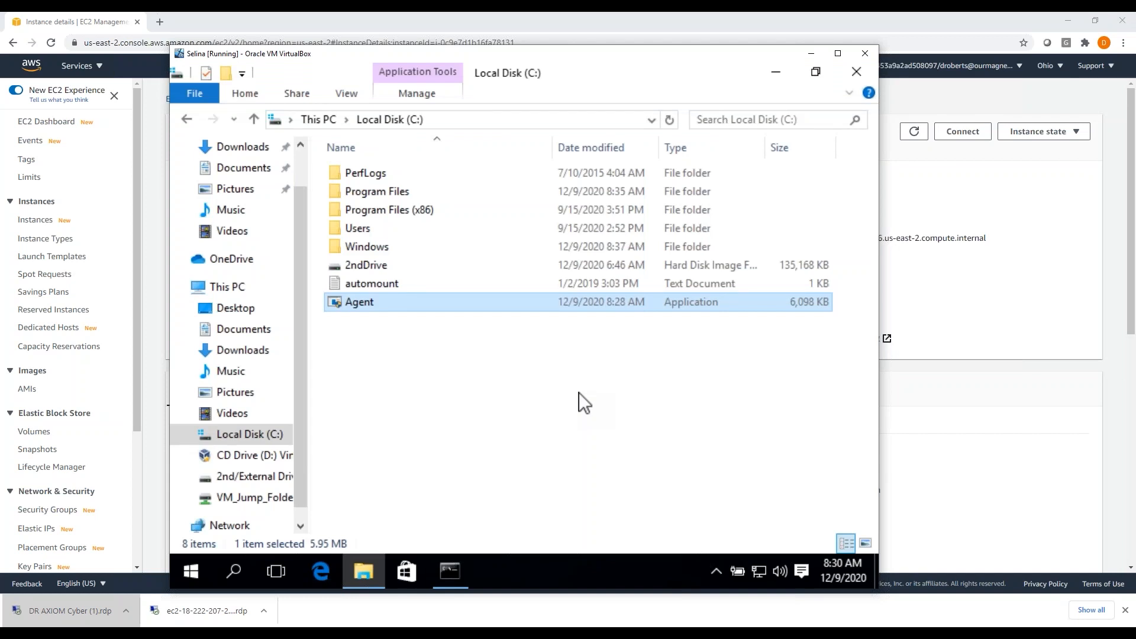
# Run Agent.exe on the remote computer and proceed to the Select Memory acquisition screen
pyautogui.doubleClick(359, 302)
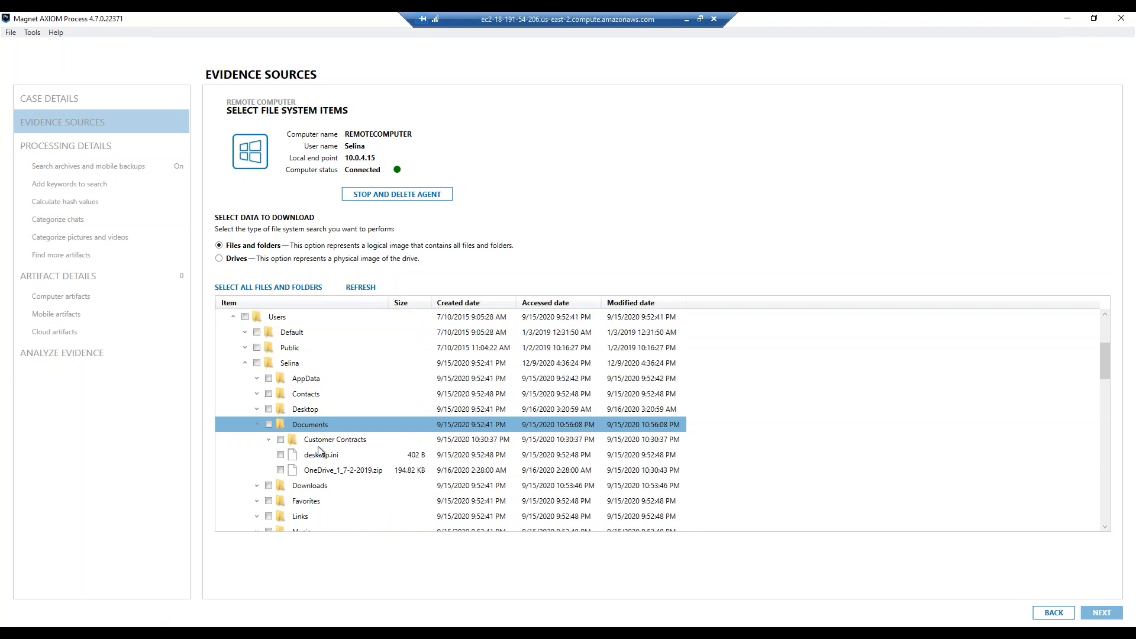
pyautogui.click(1100, 611)
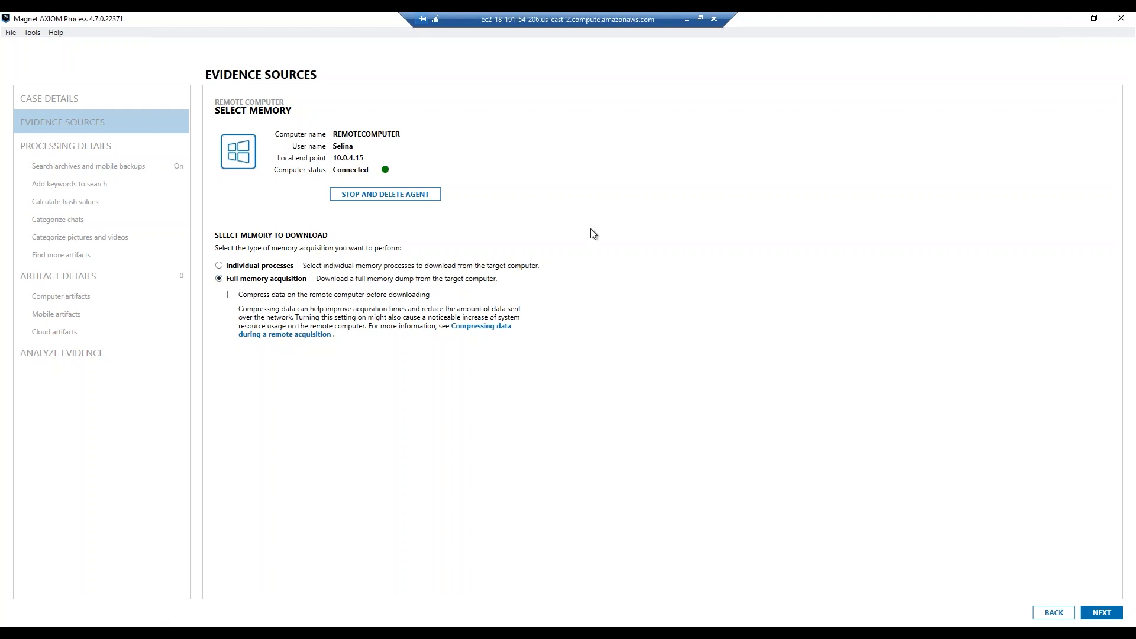
pyautogui.moveTo(709, 364)
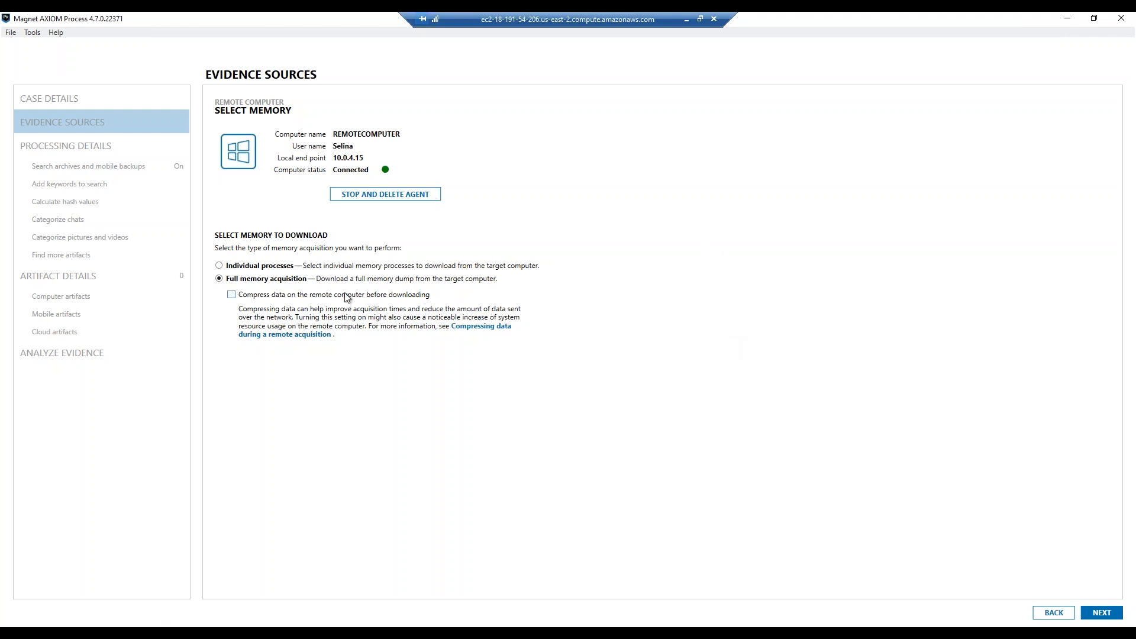
pyautogui.moveTo(372, 296)
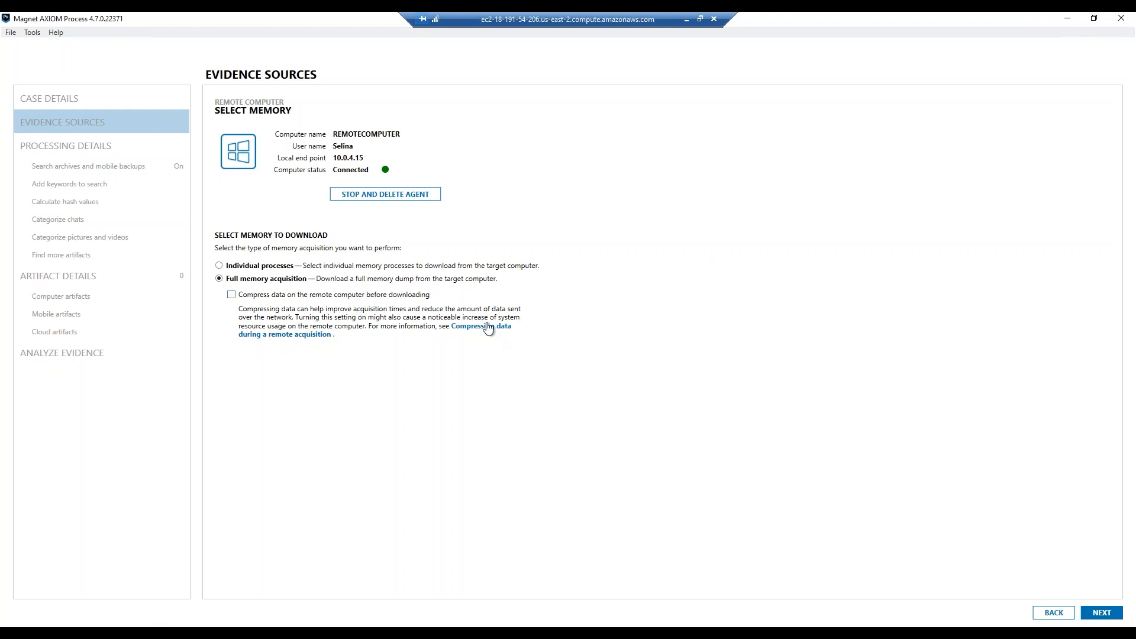
pyautogui.moveTo(488, 316)
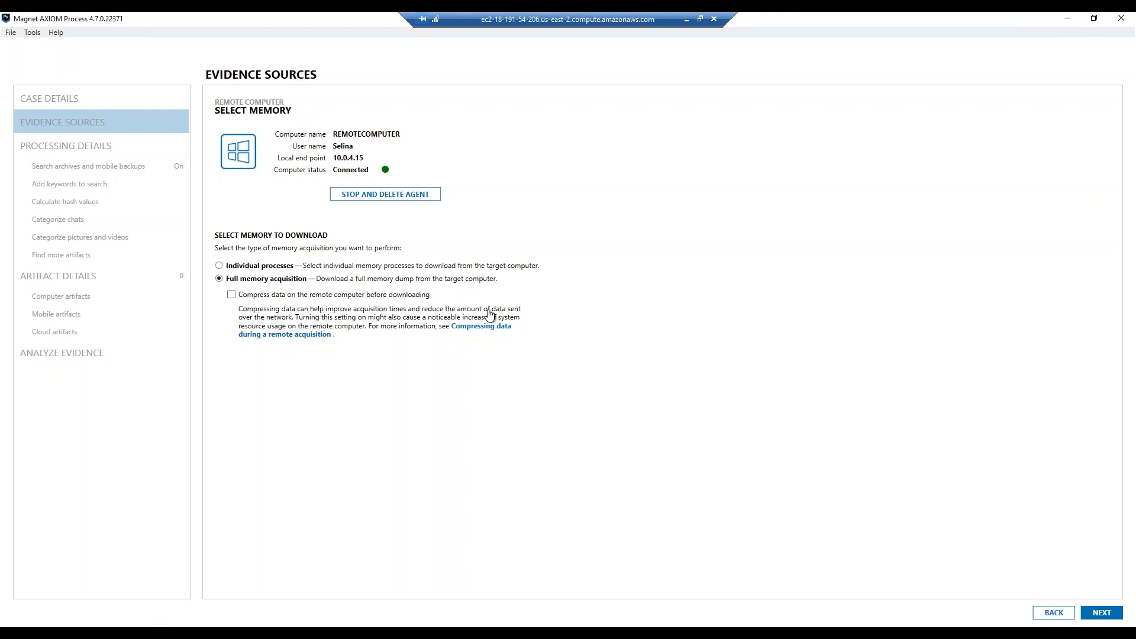
pyautogui.moveTo(640, 291)
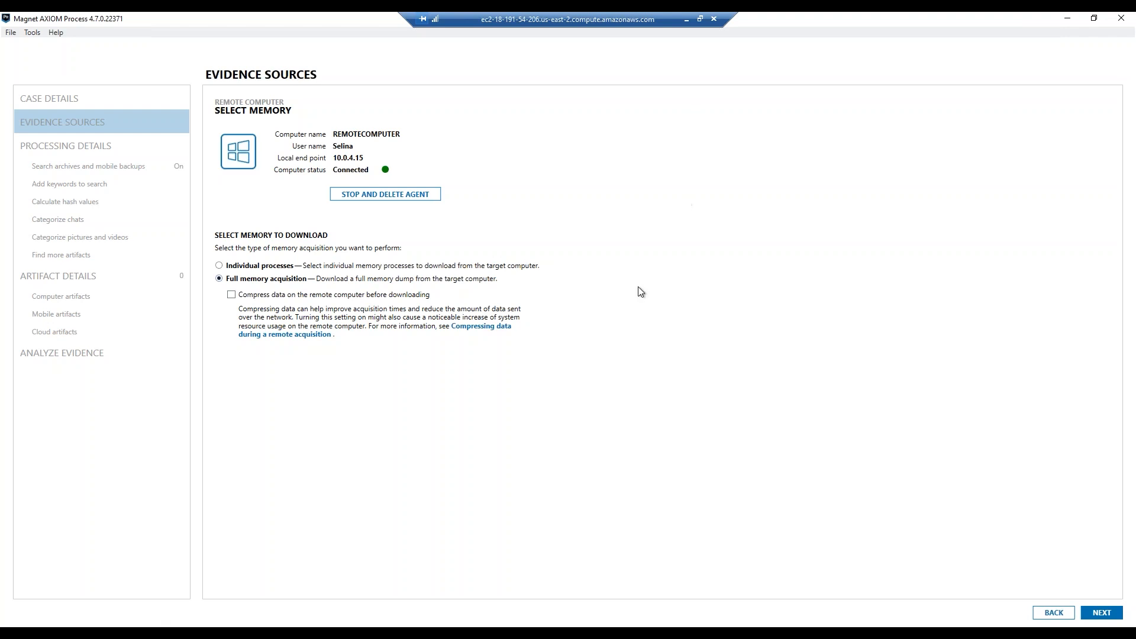
pyautogui.moveTo(830, 402)
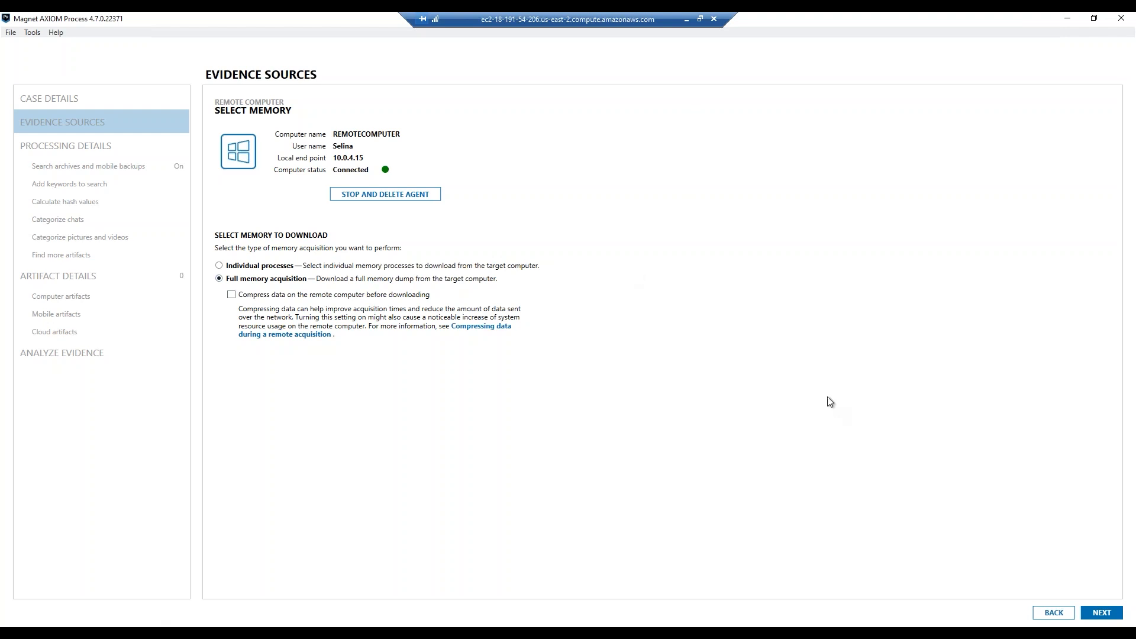
pyautogui.moveTo(483, 331)
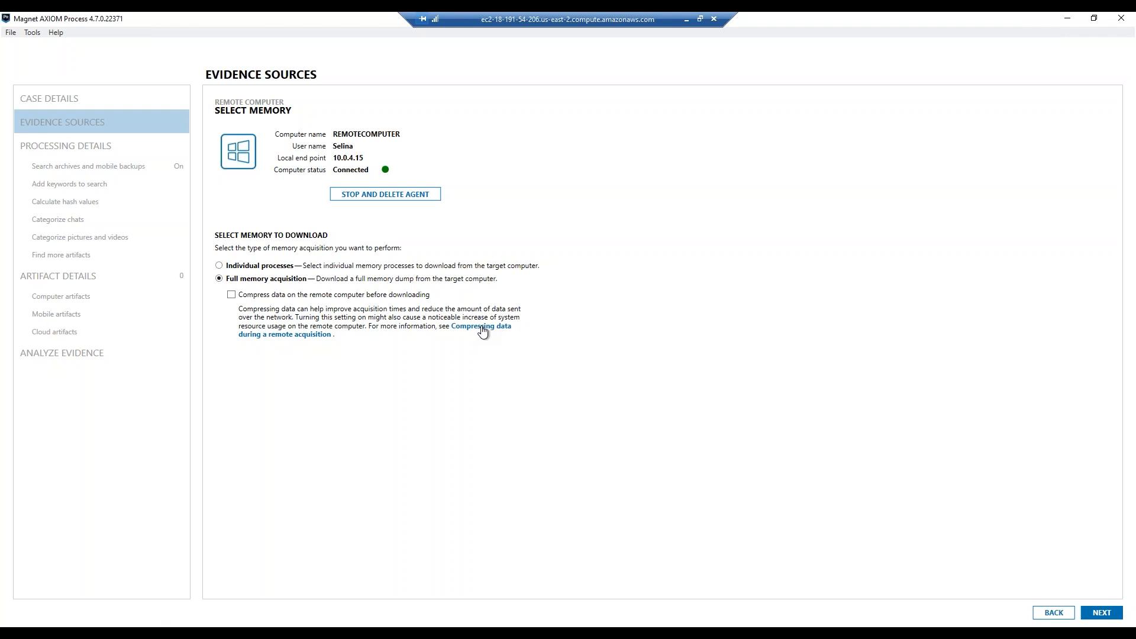
pyautogui.moveTo(788, 149)
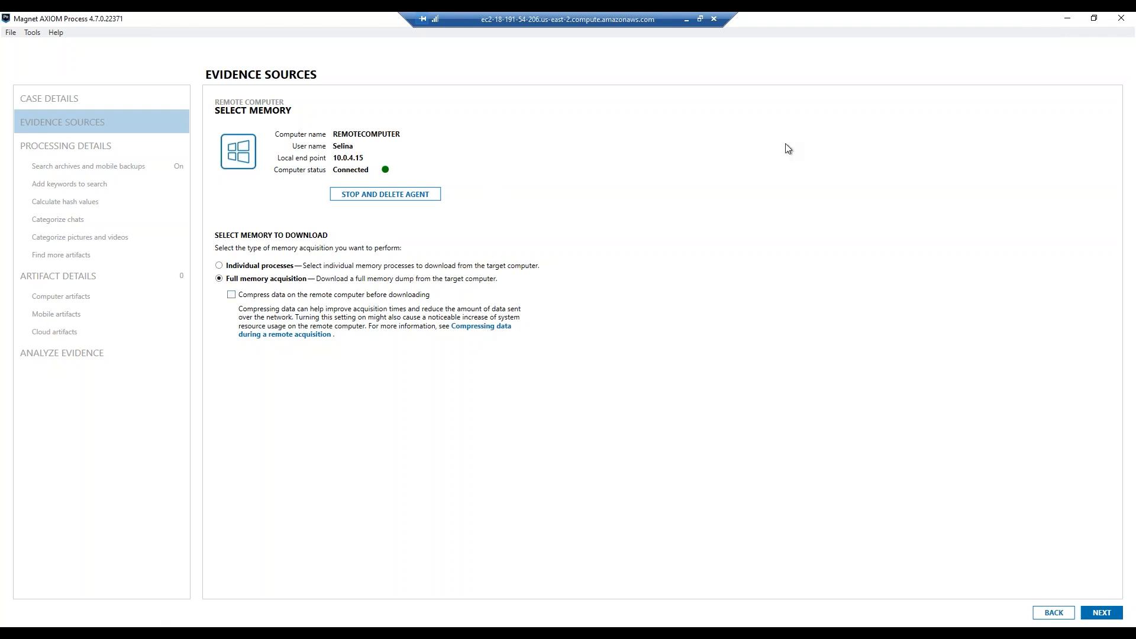